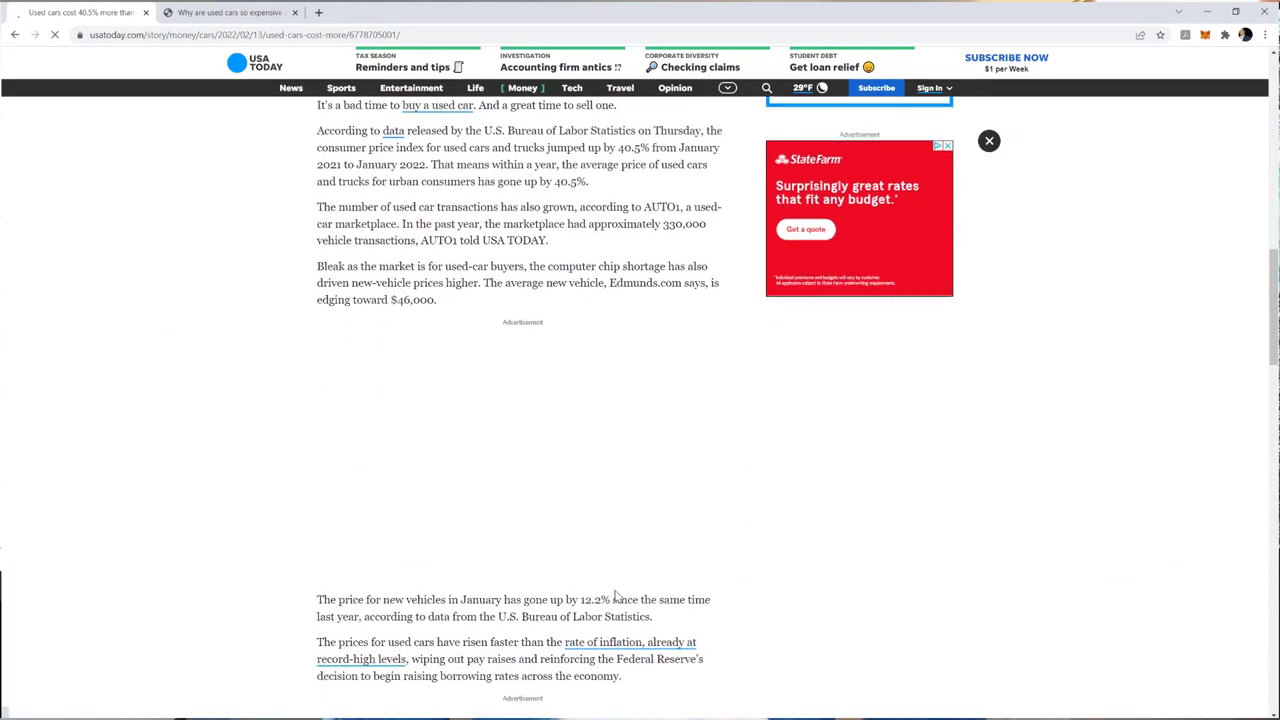
# Step: Read through the Miami Herald article on why used car prices keep surging
pyautogui.moveTo(480, 104); pyautogui.dragTo(616, 104)
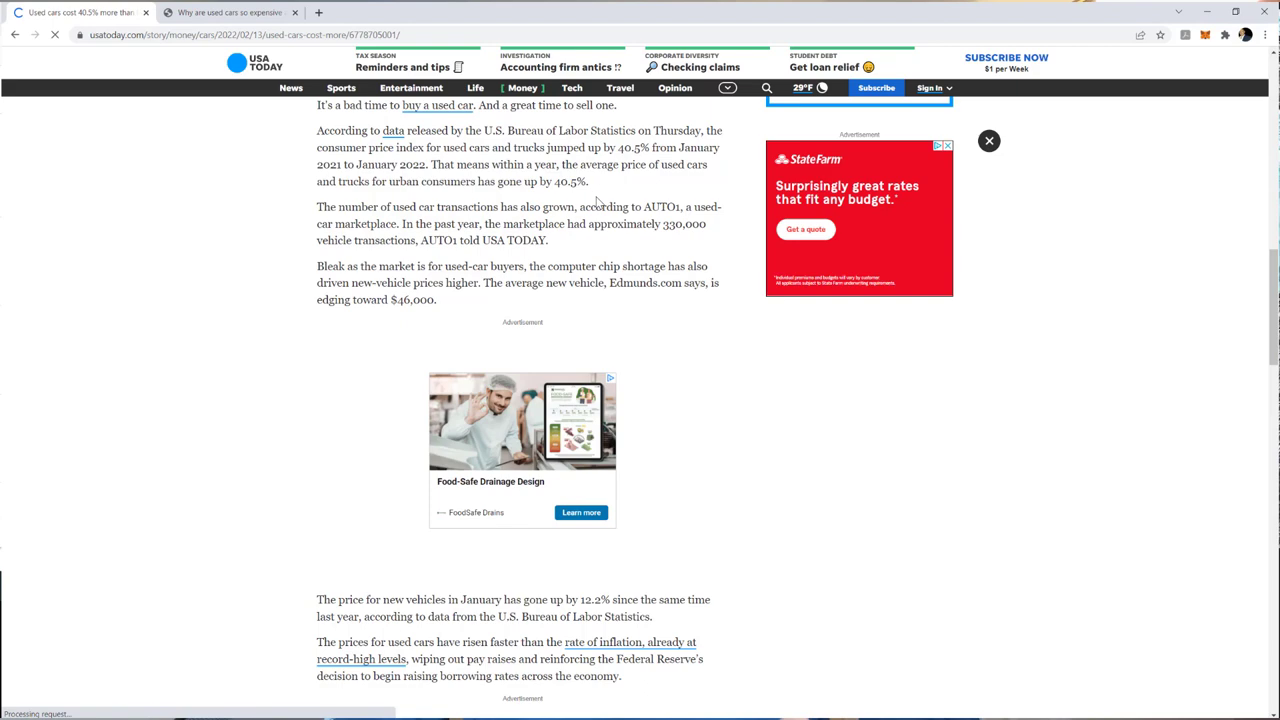
pyautogui.scroll(-3)
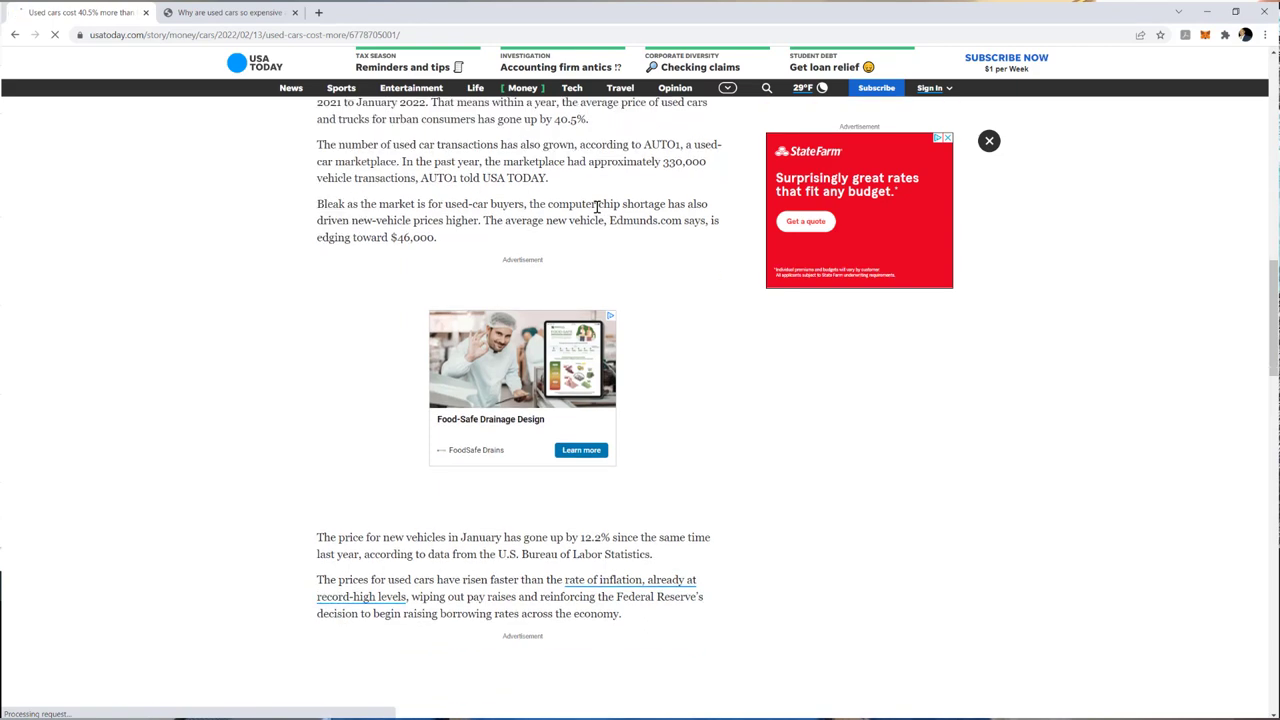
pyautogui.scroll(-3)
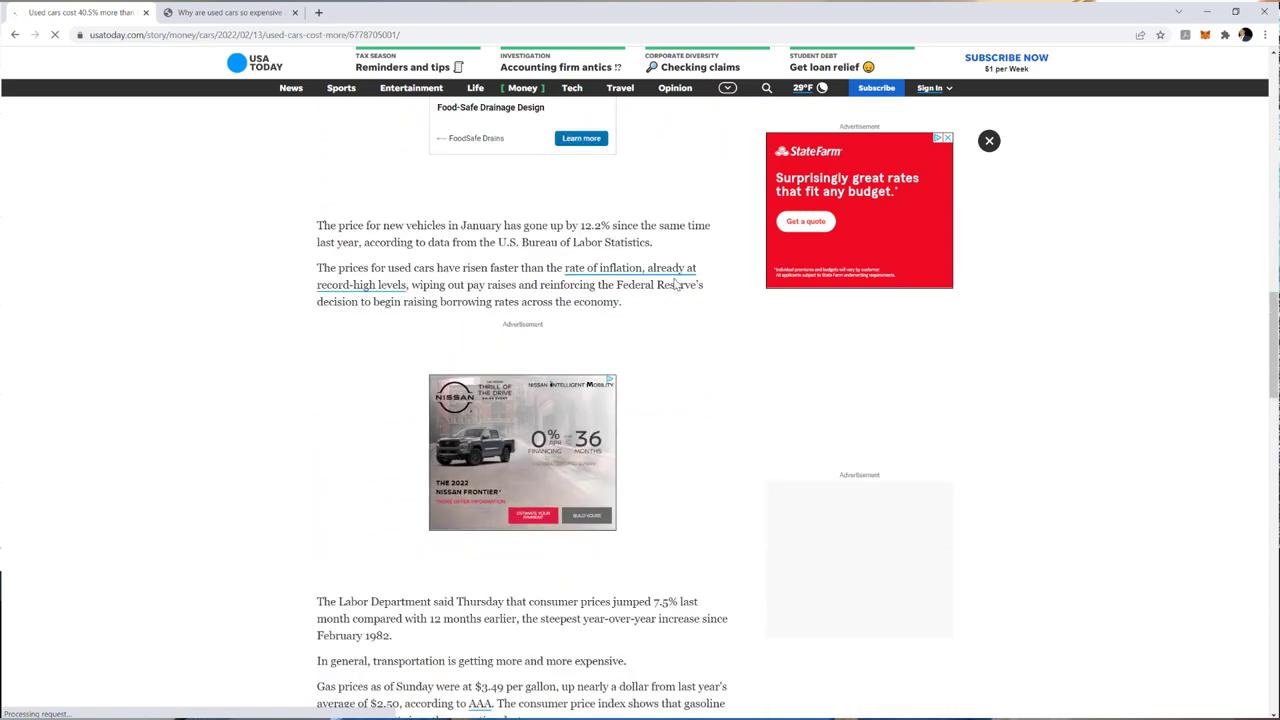
pyautogui.click(230, 12)
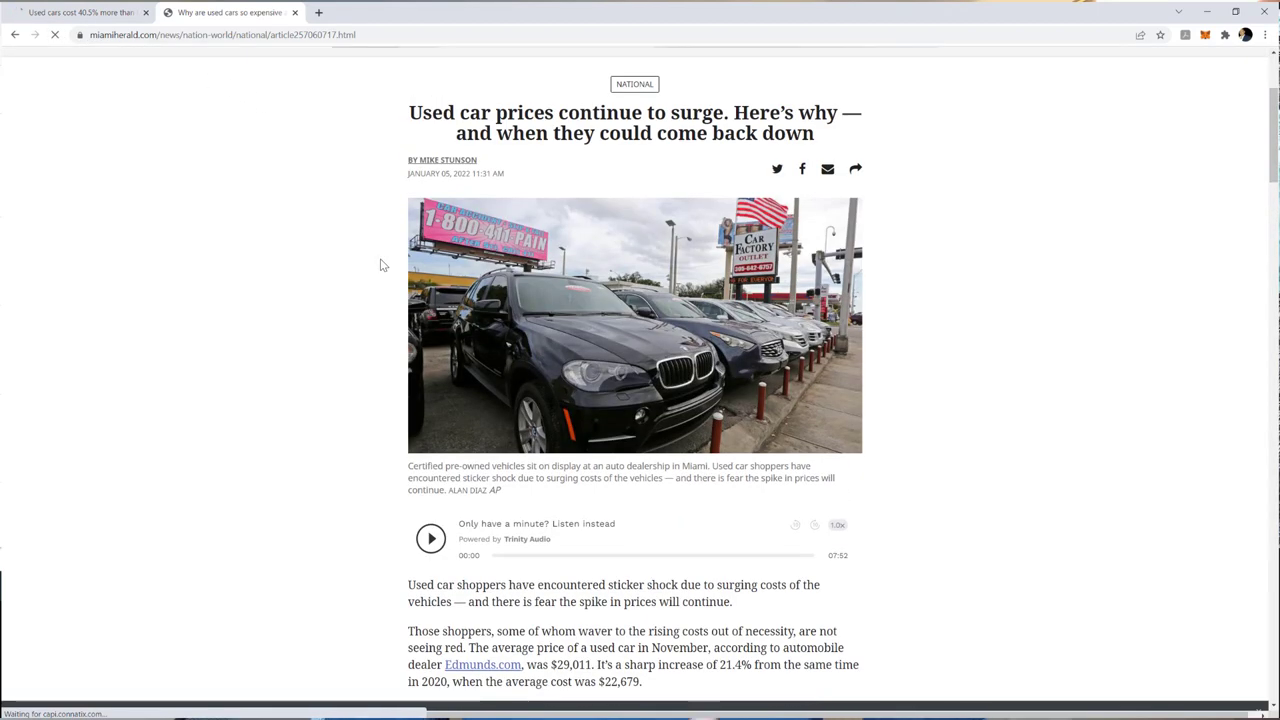
pyautogui.scroll(-3)
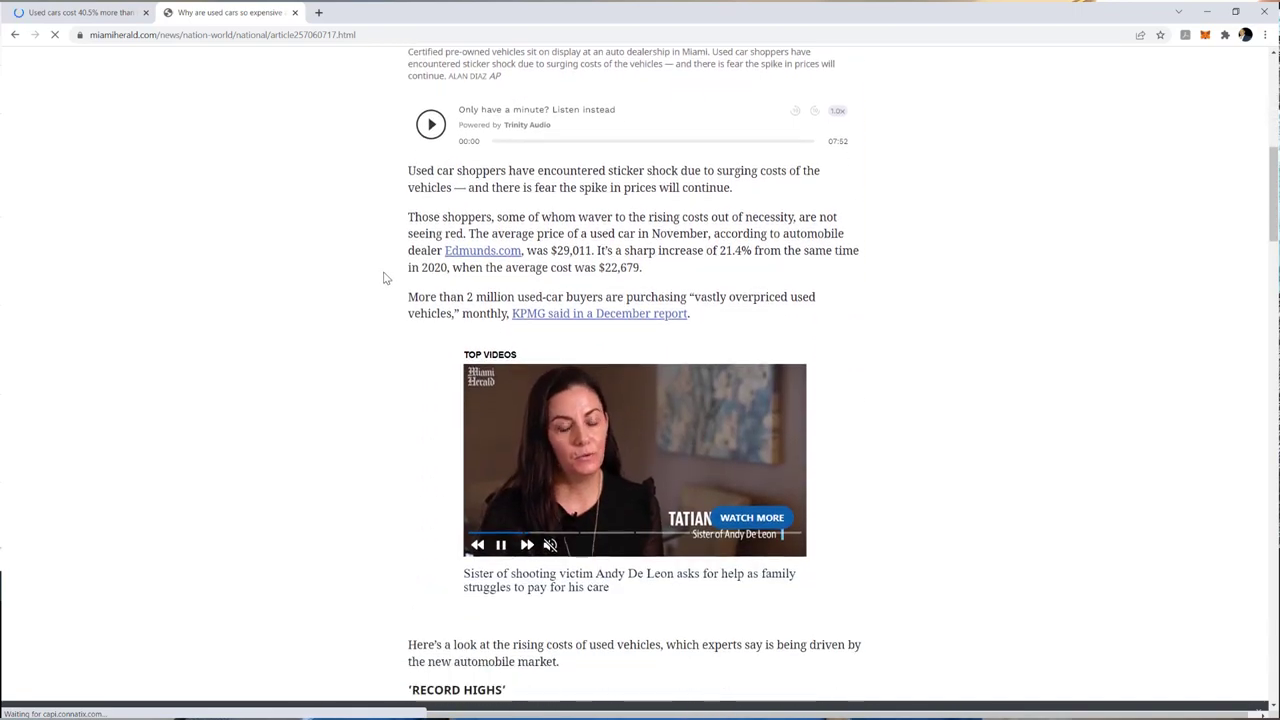
pyautogui.scroll(-3)
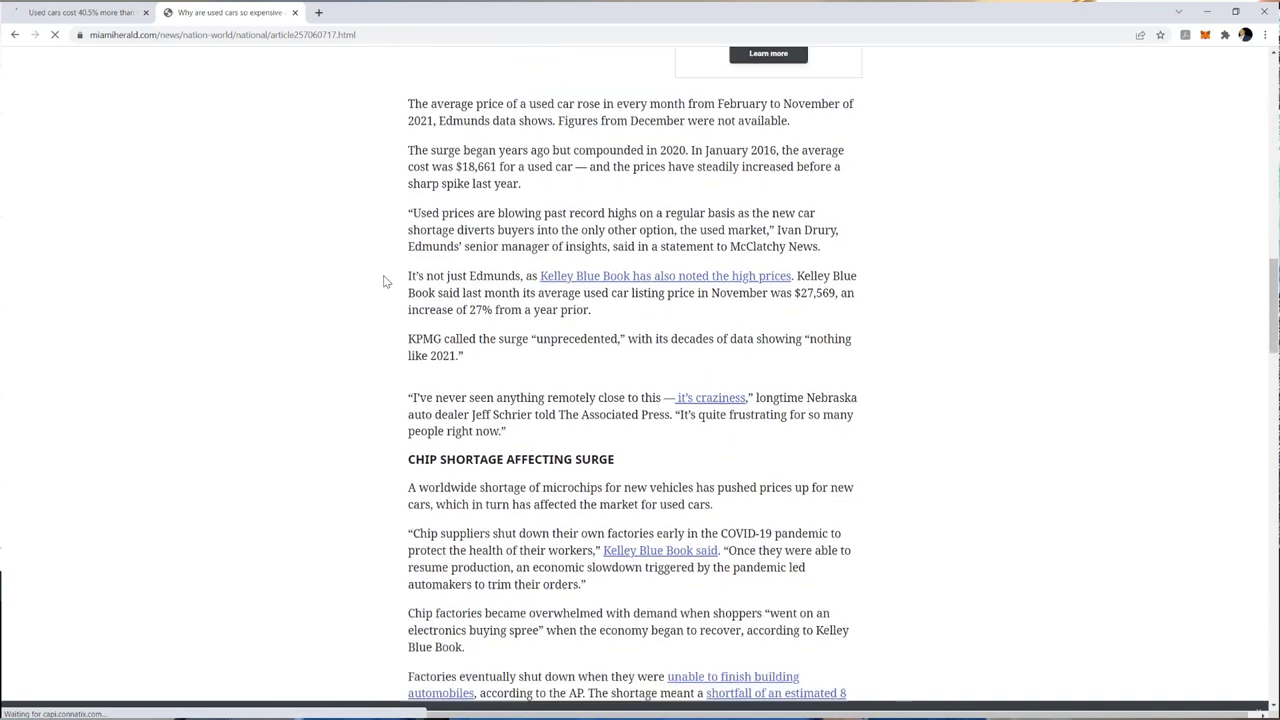
pyautogui.scroll(-3)
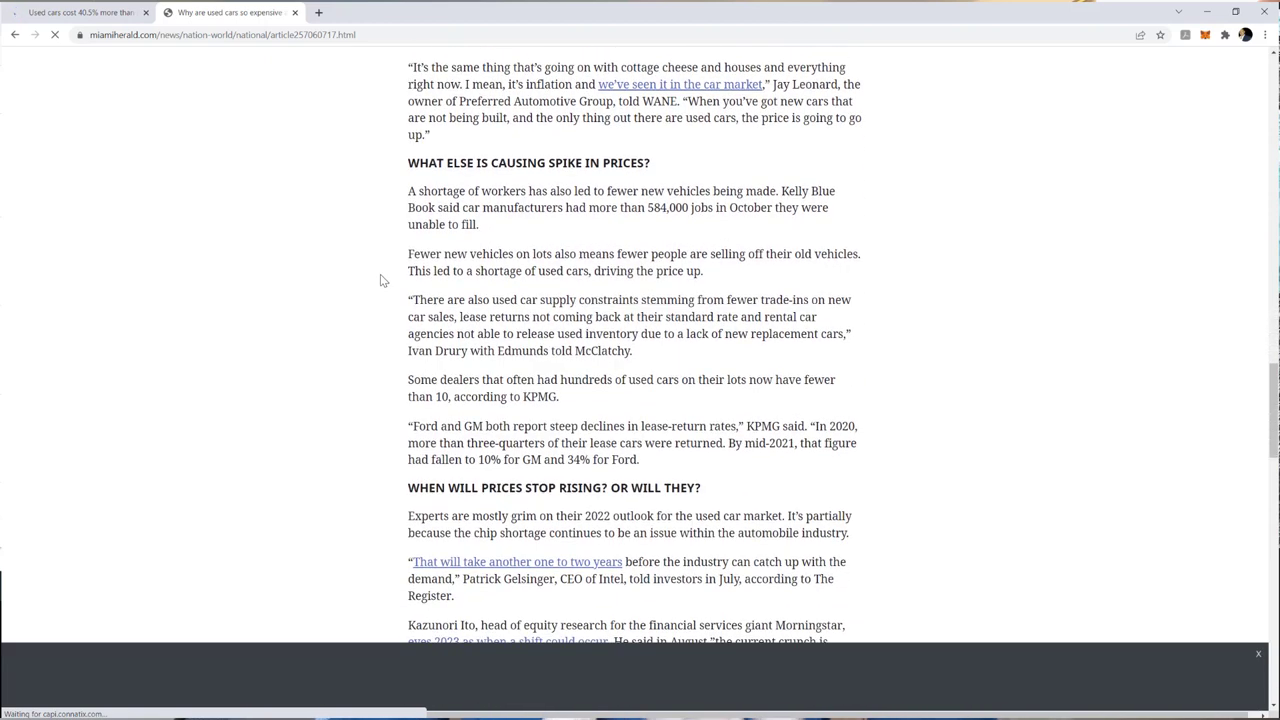
pyautogui.scroll(-3)
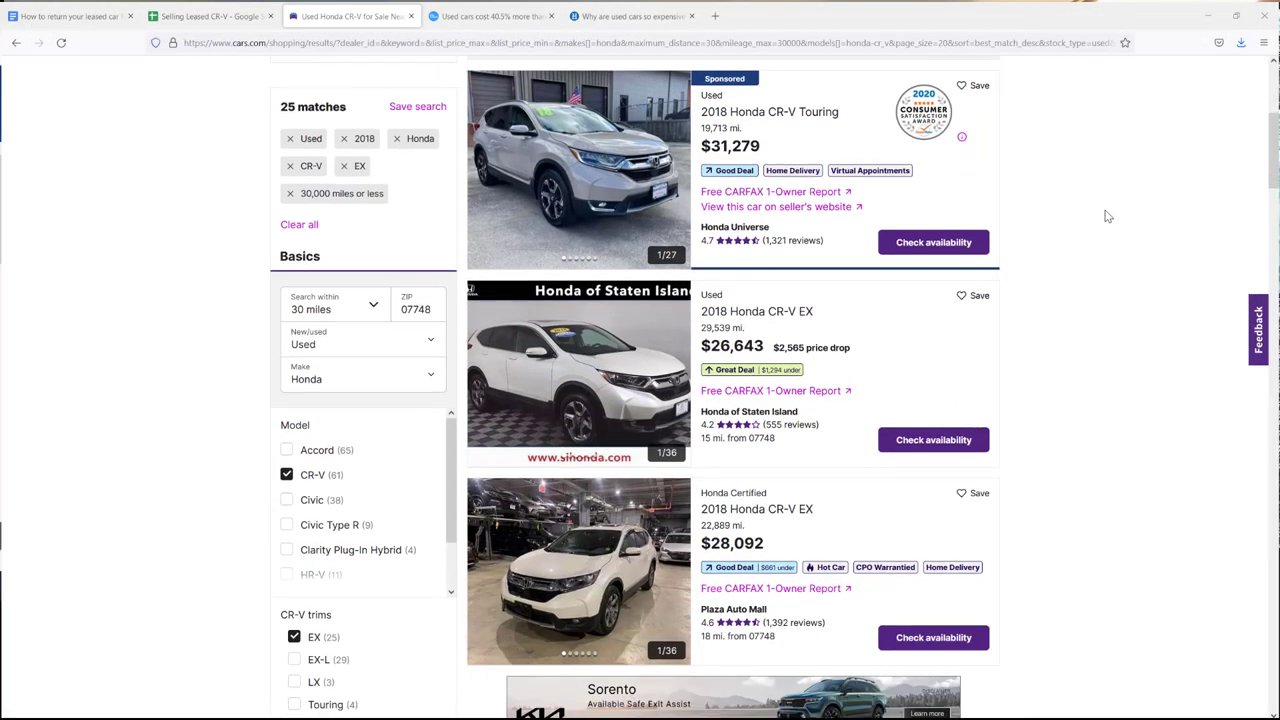
# Step: Scroll through the used 2018 Honda CR-V EX listings under 30,000 miles
pyautogui.scroll(-3)
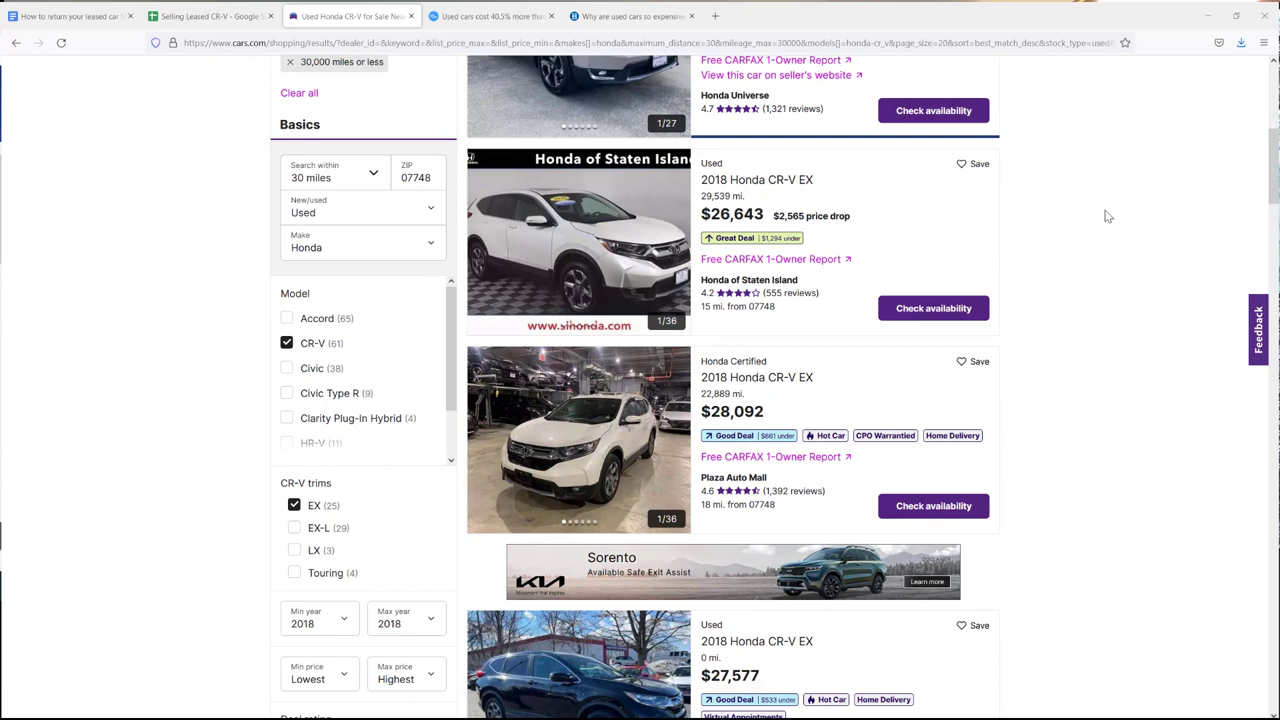
pyautogui.scroll(-3)
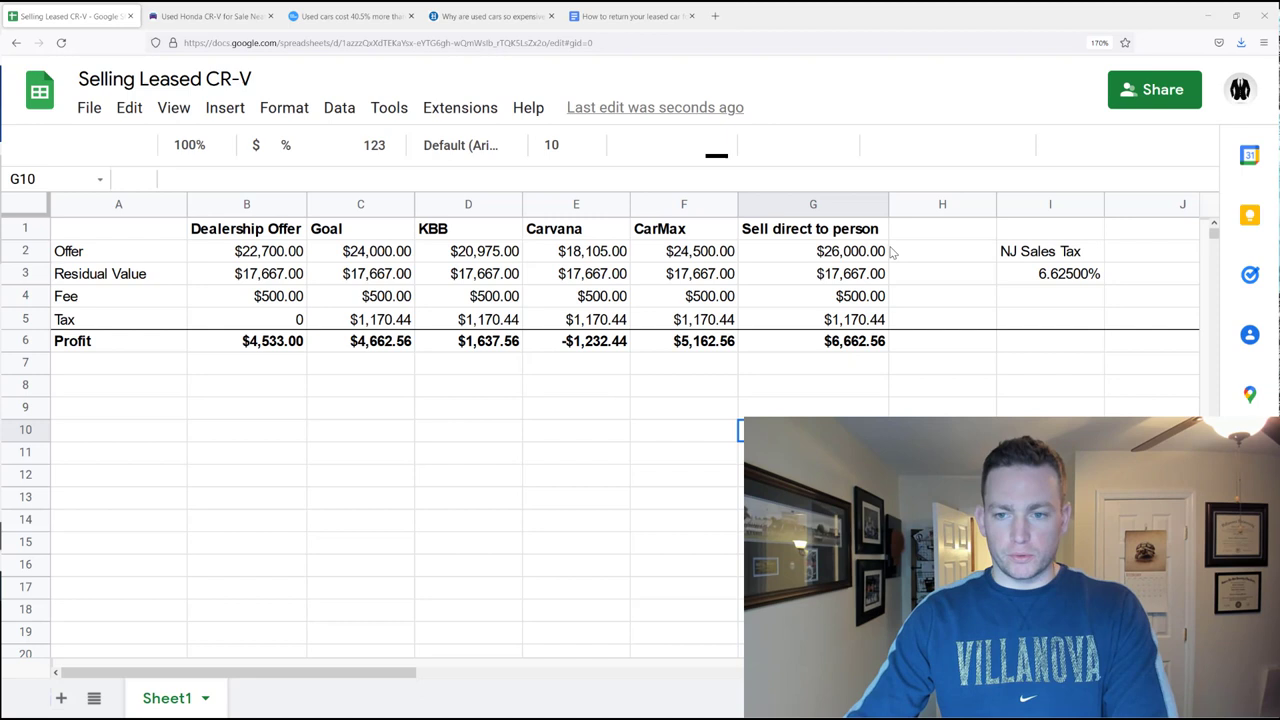
# Step: Review the direct-to-person offer in G2 and its $6,662.56 top profit
pyautogui.click(812, 252)
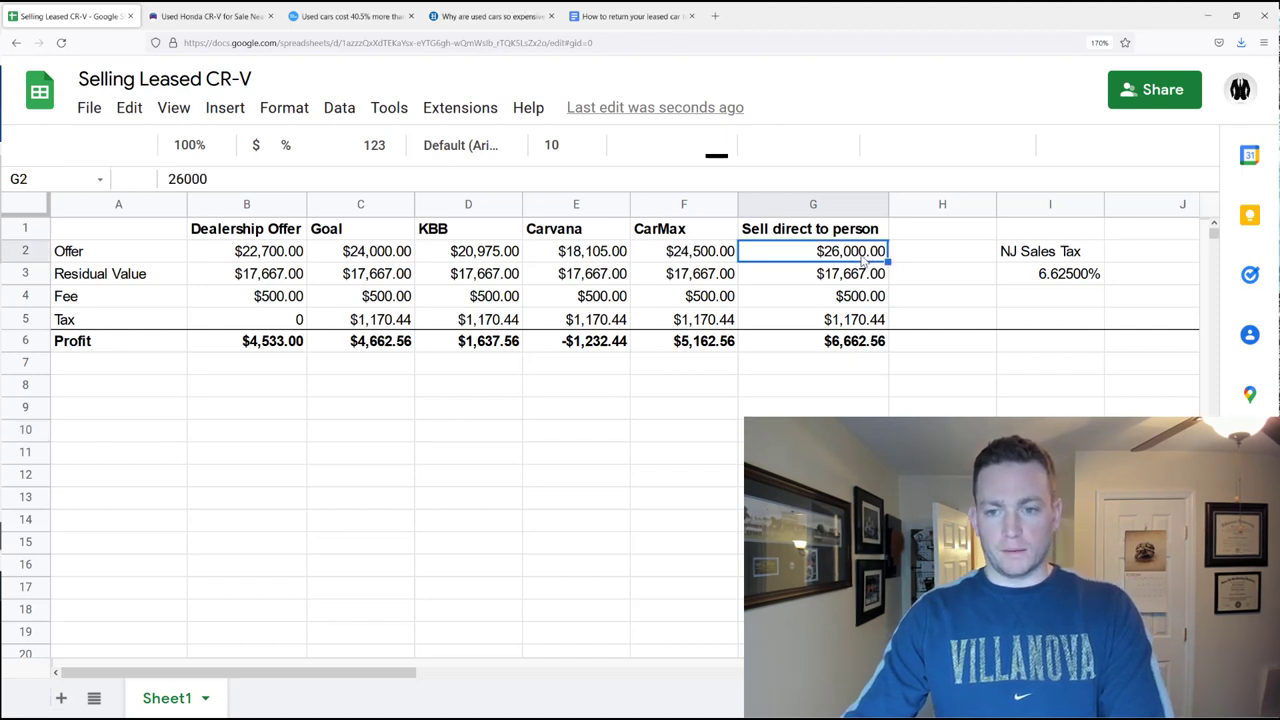
pyautogui.moveTo(800, 352)
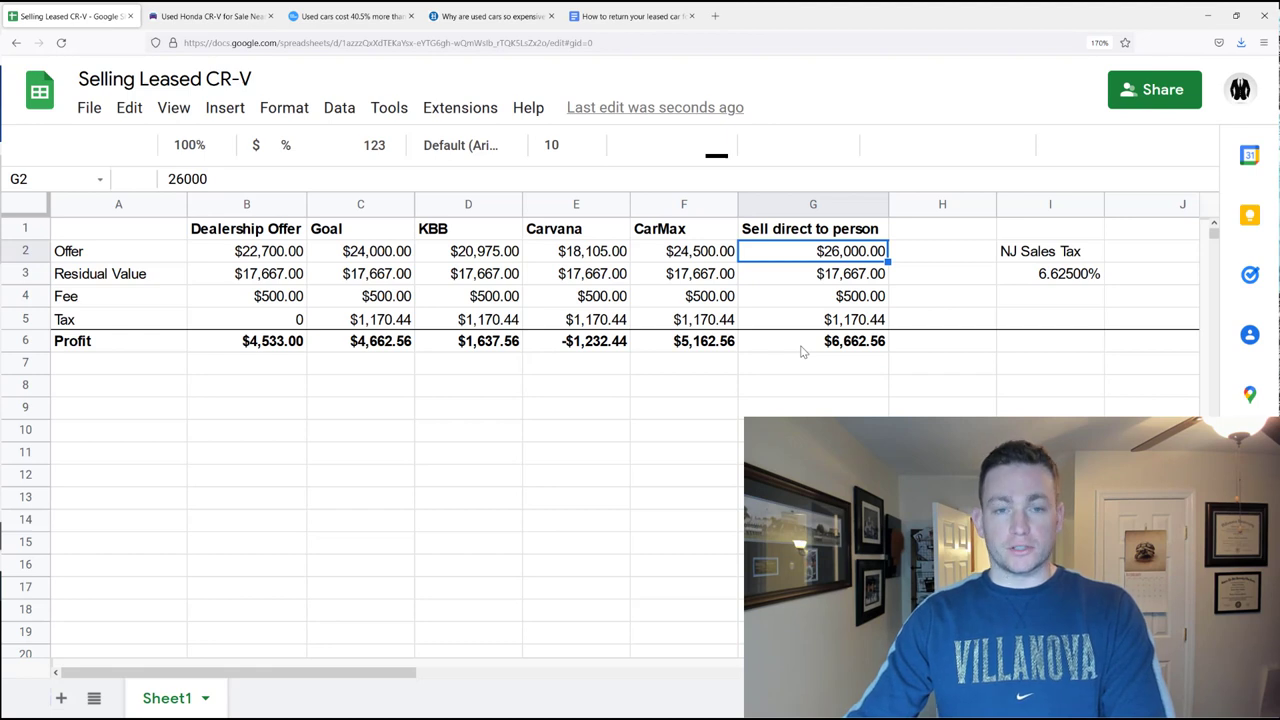
pyautogui.click(812, 340)
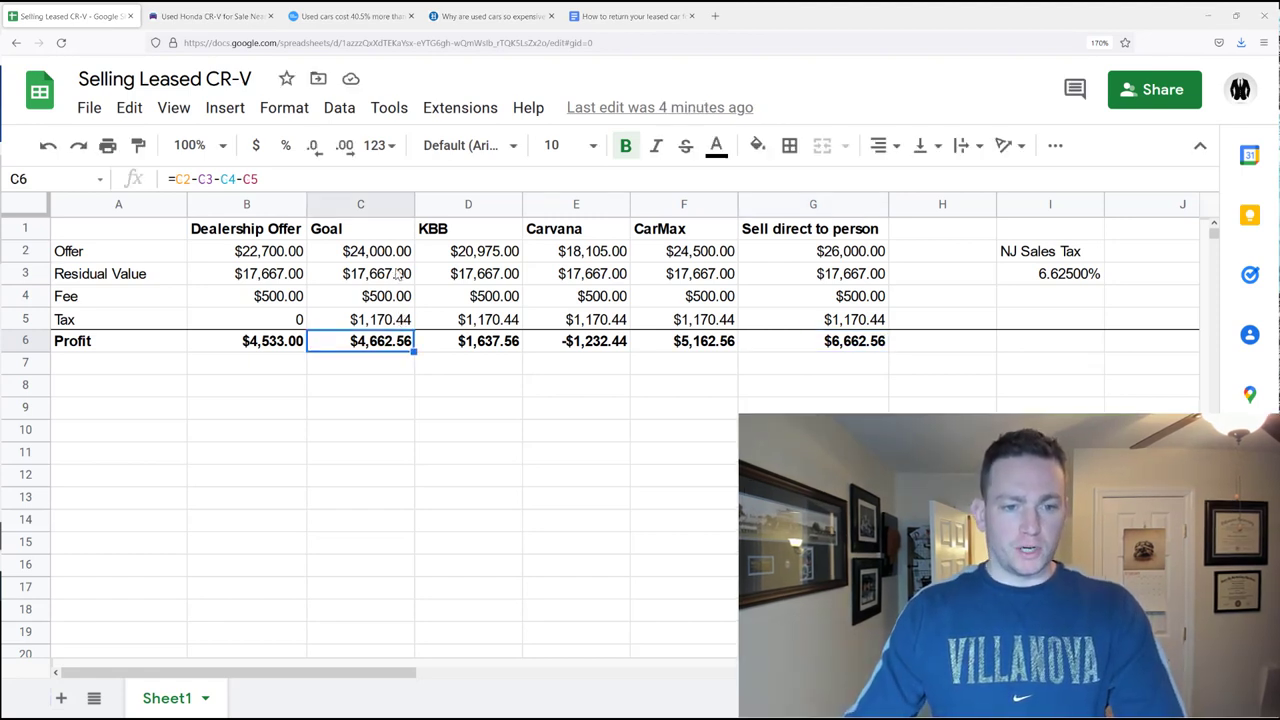
pyautogui.click(360, 252)
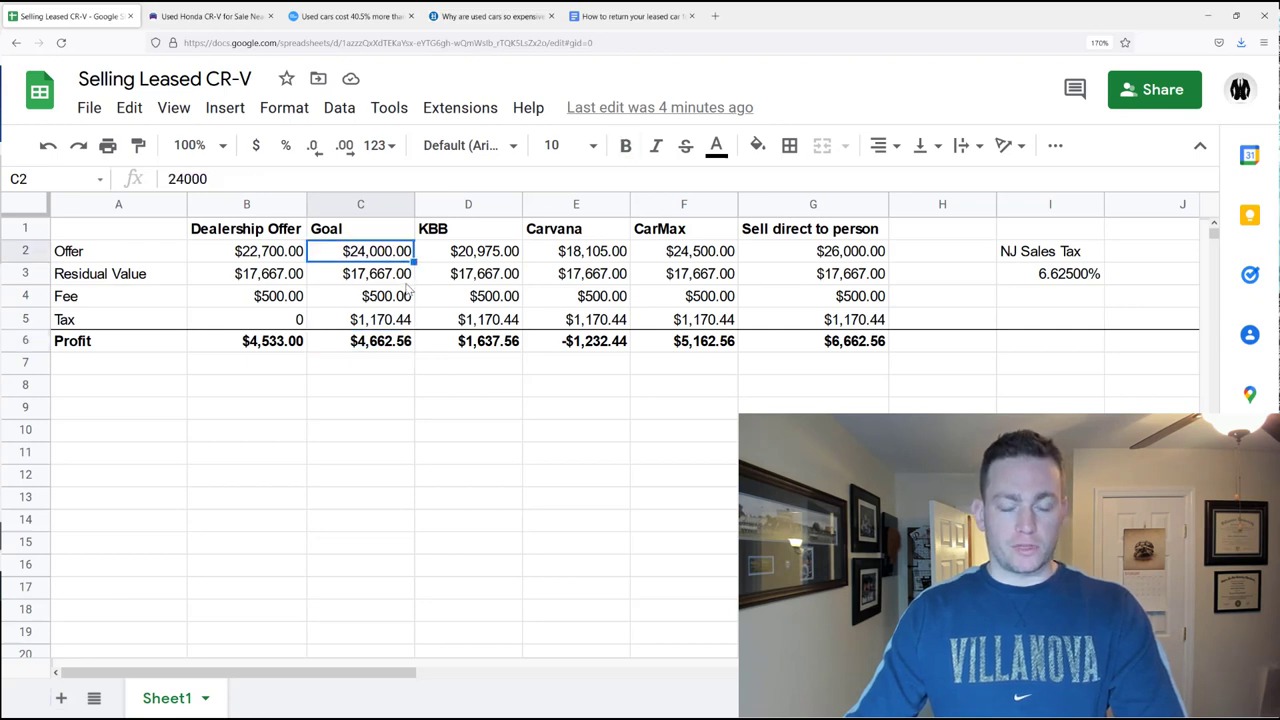
pyautogui.click(360, 340)
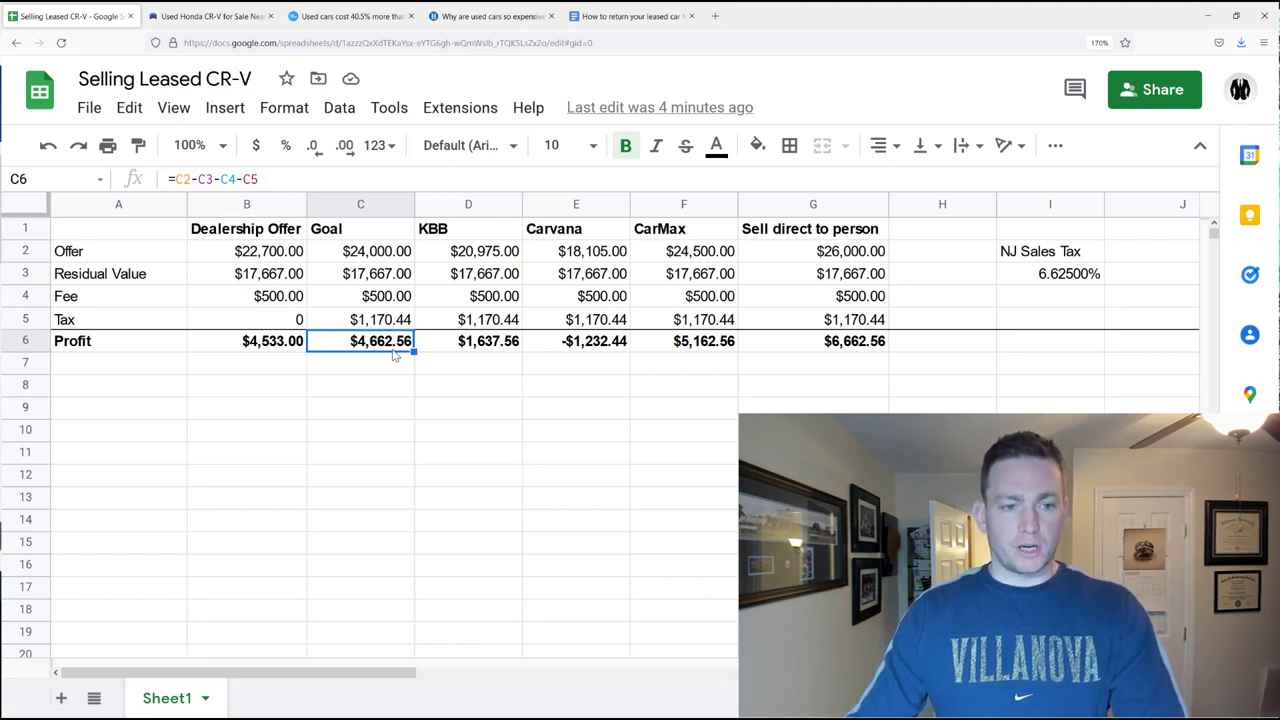
pyautogui.click(246, 252)
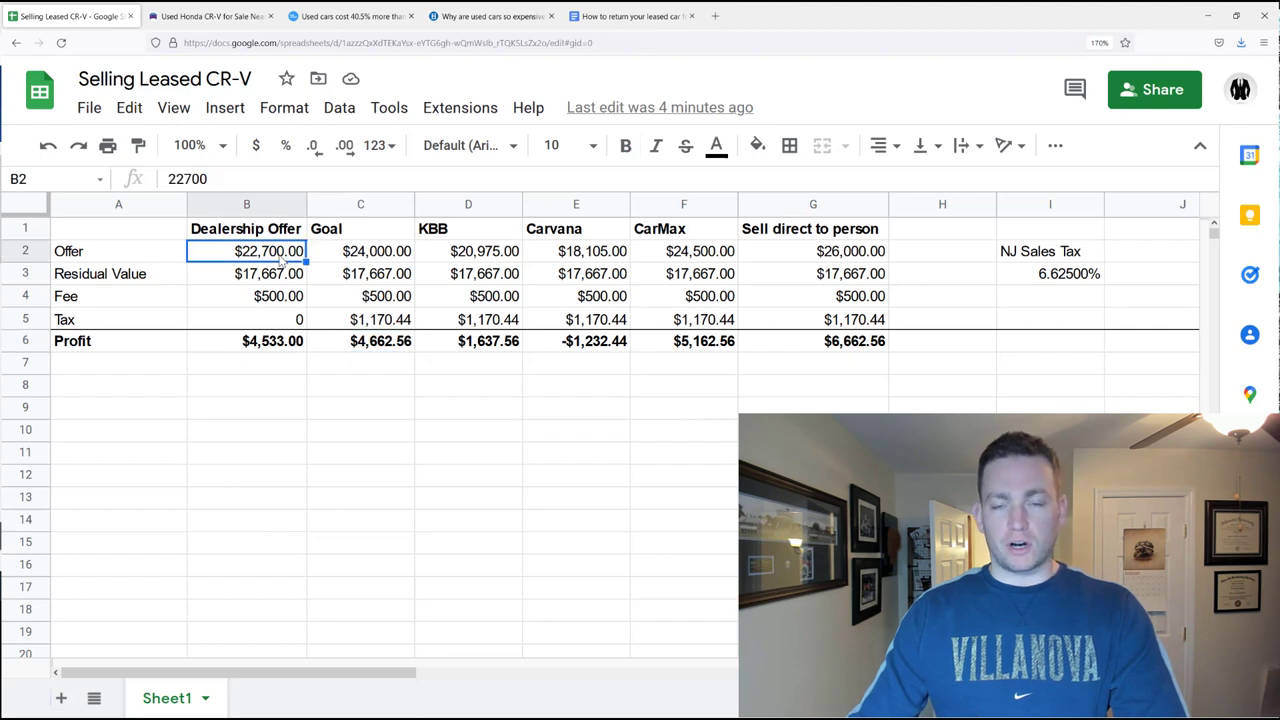
pyautogui.moveTo(270, 262)
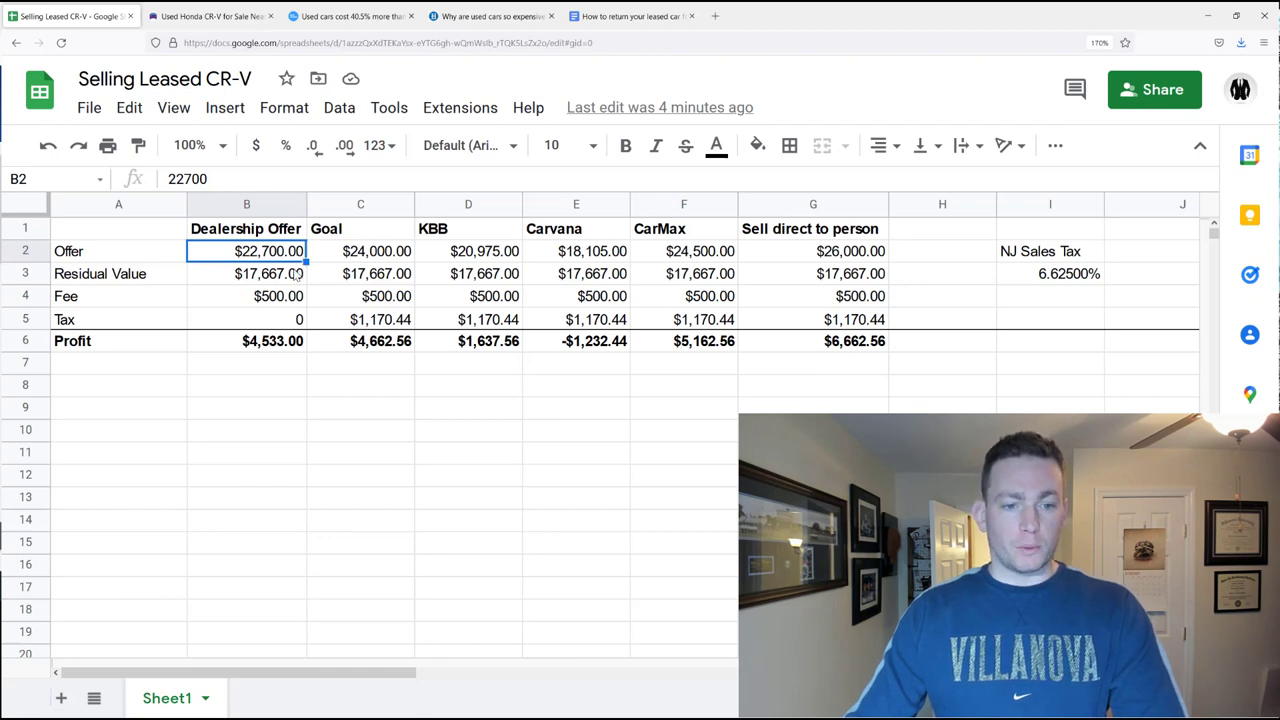
pyautogui.moveTo(284, 320)
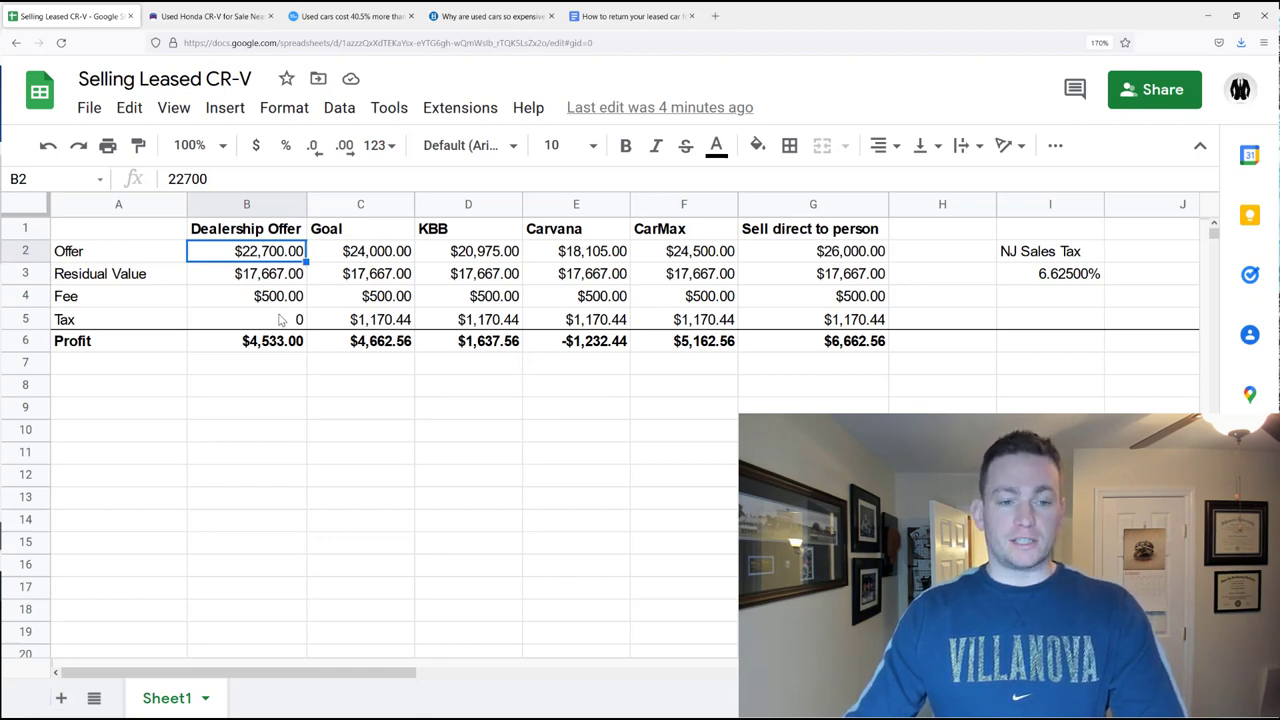
pyautogui.click(360, 320)
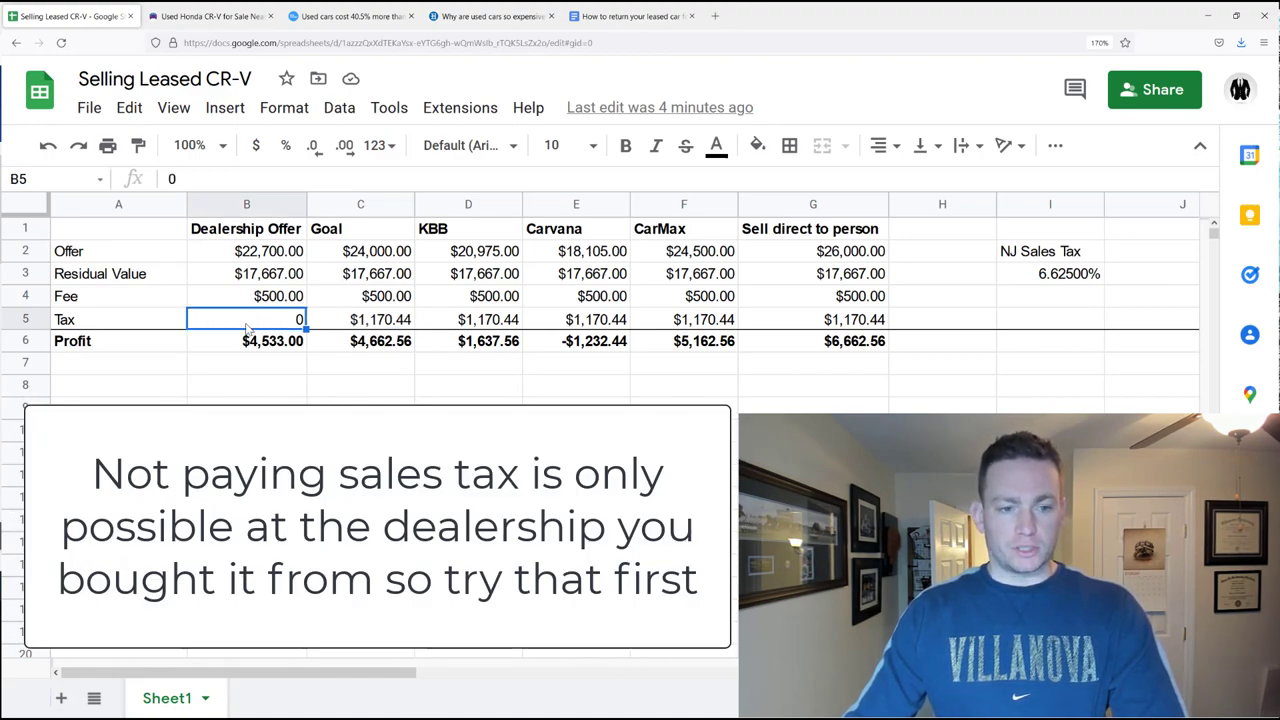
pyautogui.click(360, 320)
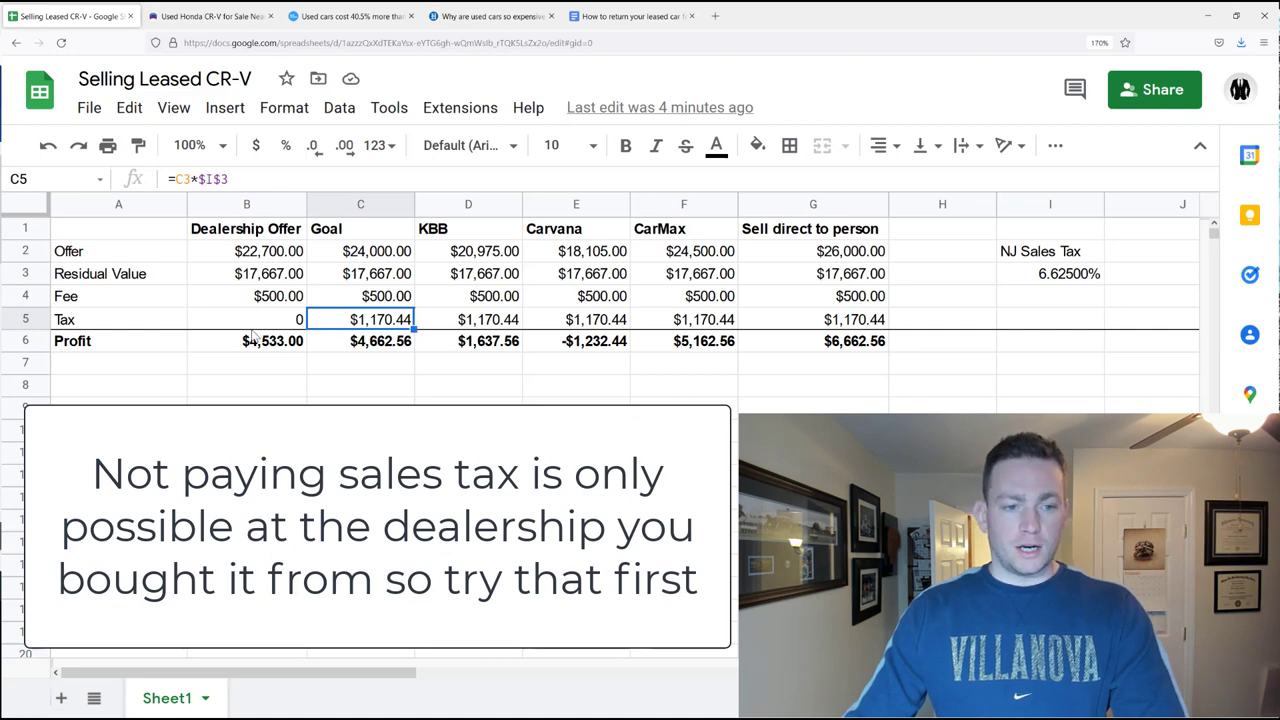
pyautogui.click(246, 340)
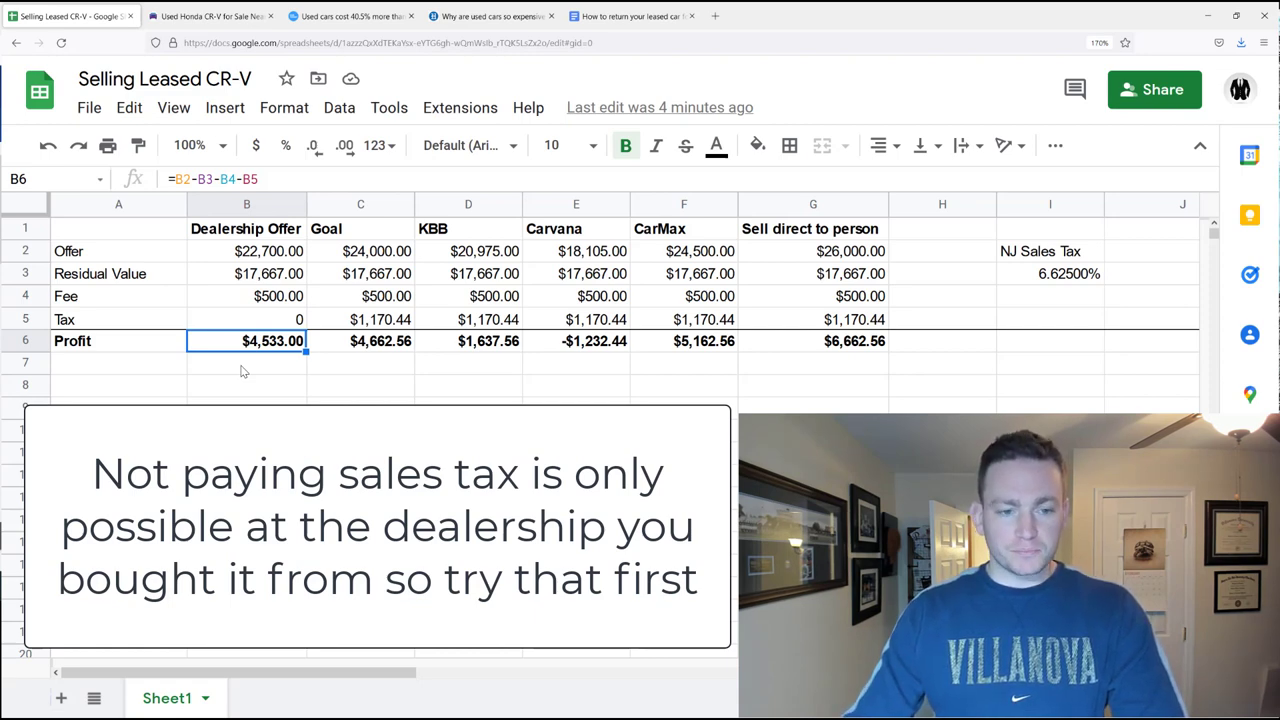
pyautogui.click(246, 362)
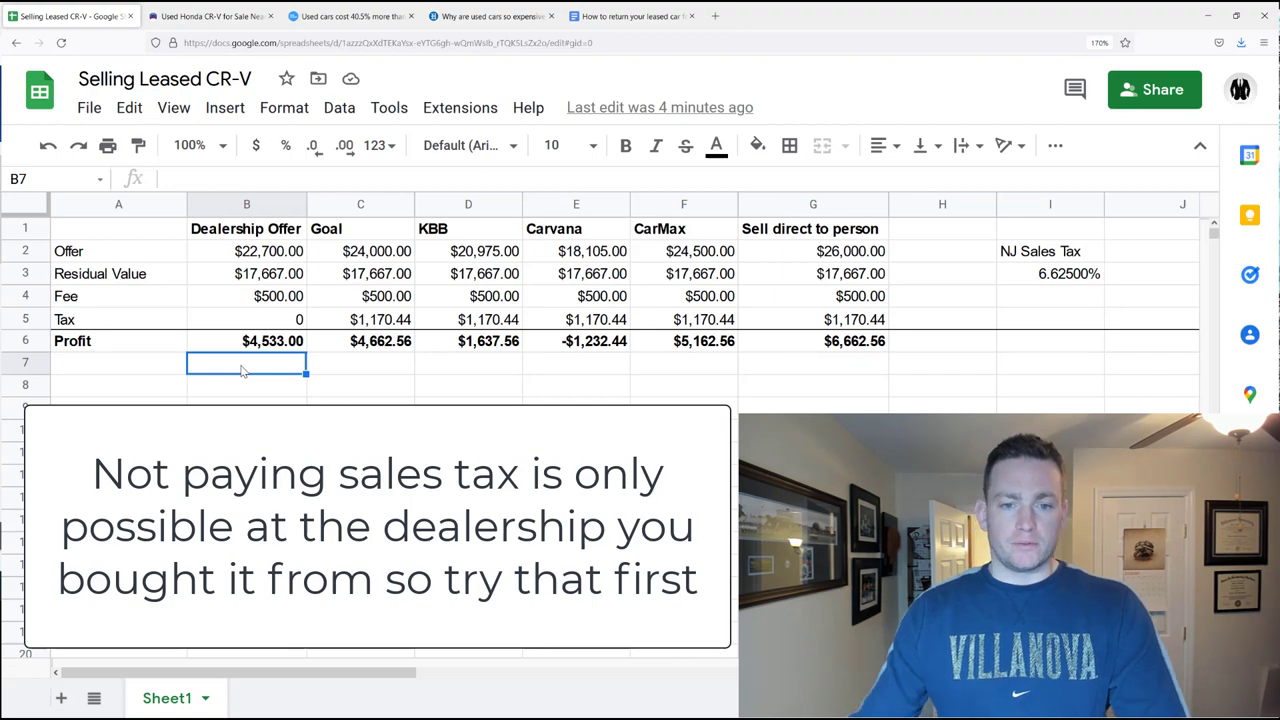